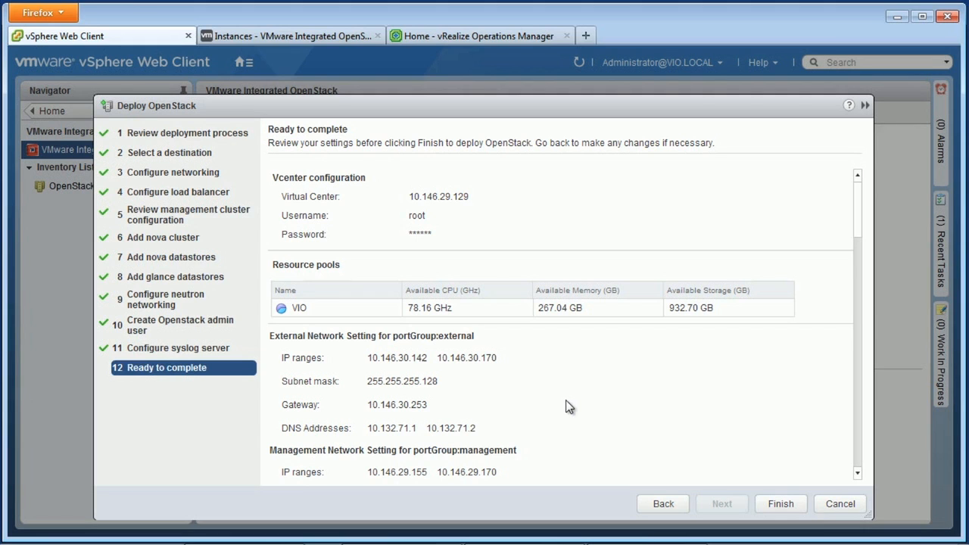
{"action": "mouse_move", "coordinate": [783, 436]}
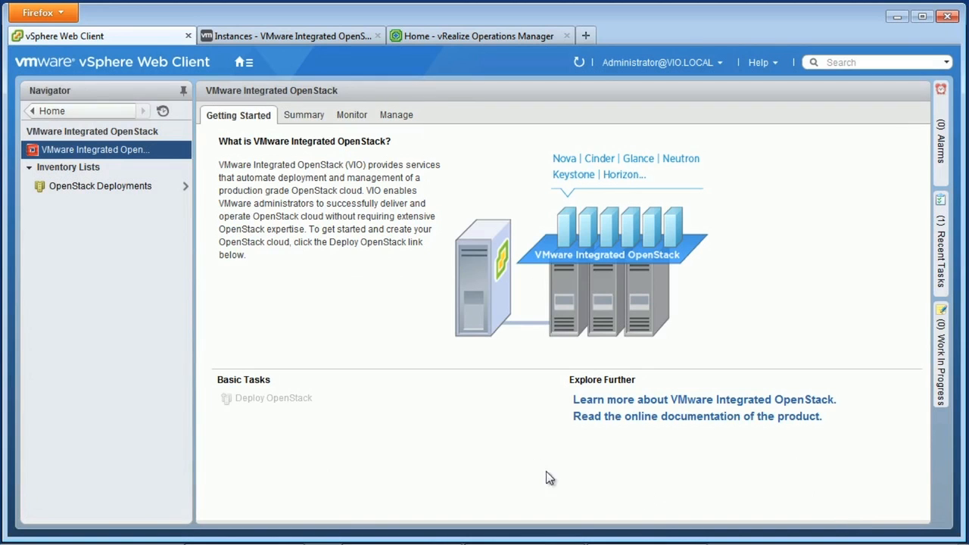
Step: Open the VIO OpenStack deployment to view its 15 Service Ready nodes
{"action": "left_click", "coordinate": [100, 186]}
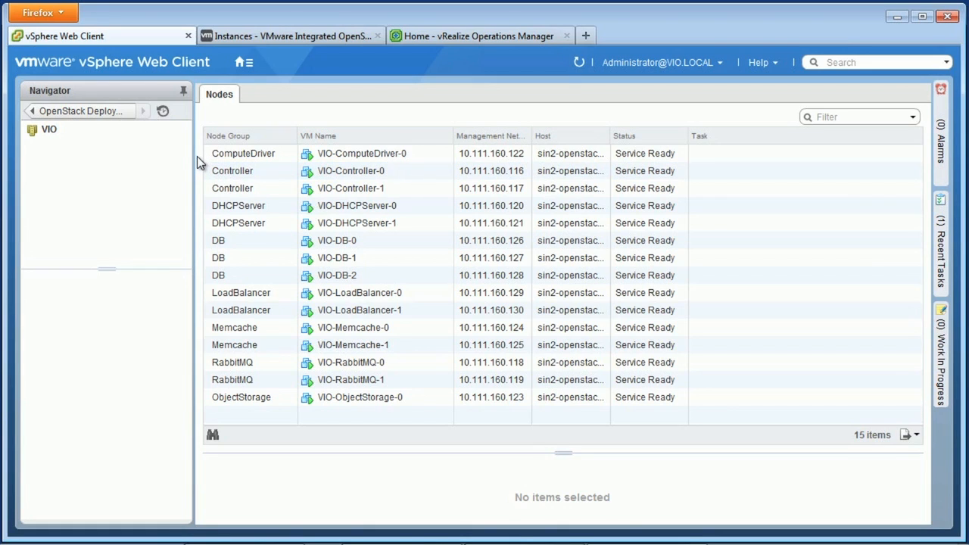
{"action": "mouse_move", "coordinate": [202, 162]}
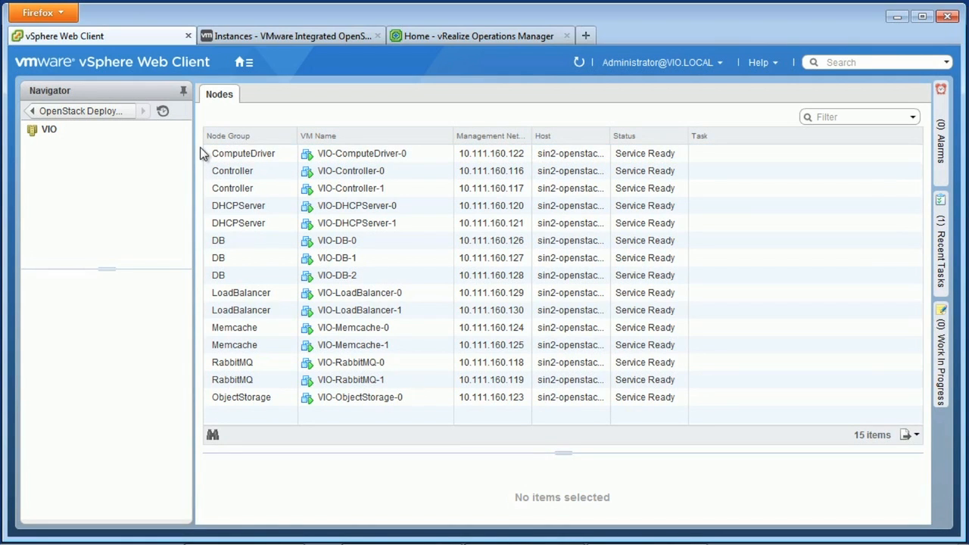
{"action": "mouse_move", "coordinate": [284, 82]}
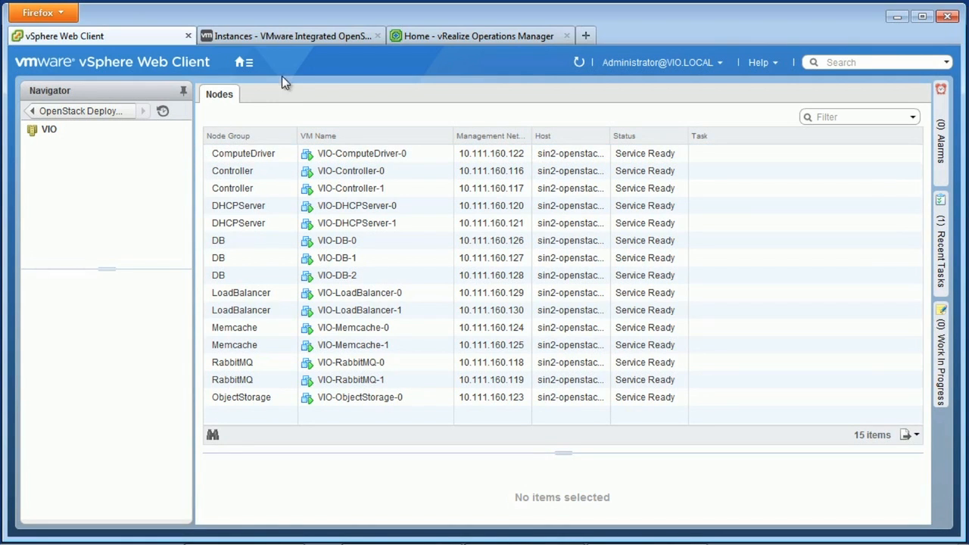
Step: Switch to the Horizon Instances page for the Continuous Integration project
{"action": "left_click", "coordinate": [291, 36]}
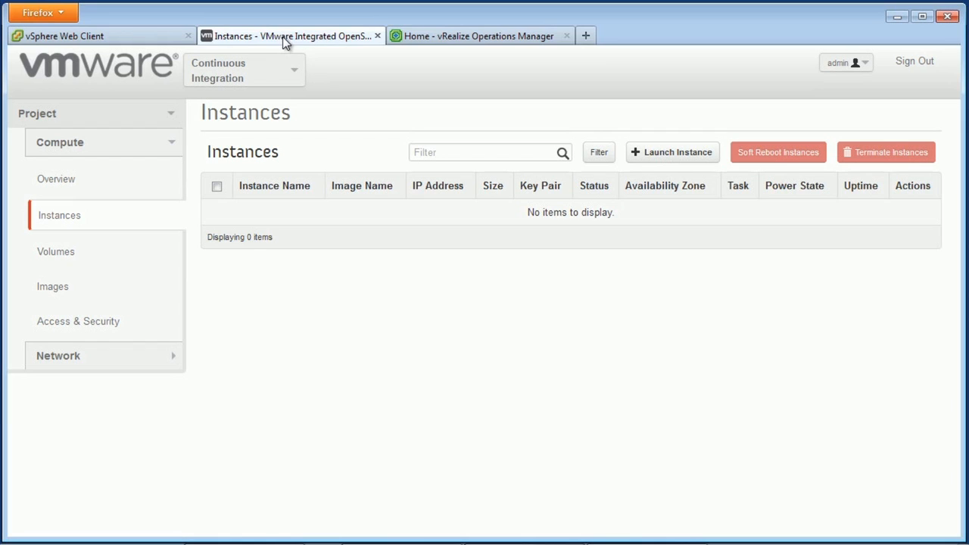
{"action": "mouse_move", "coordinate": [324, 62]}
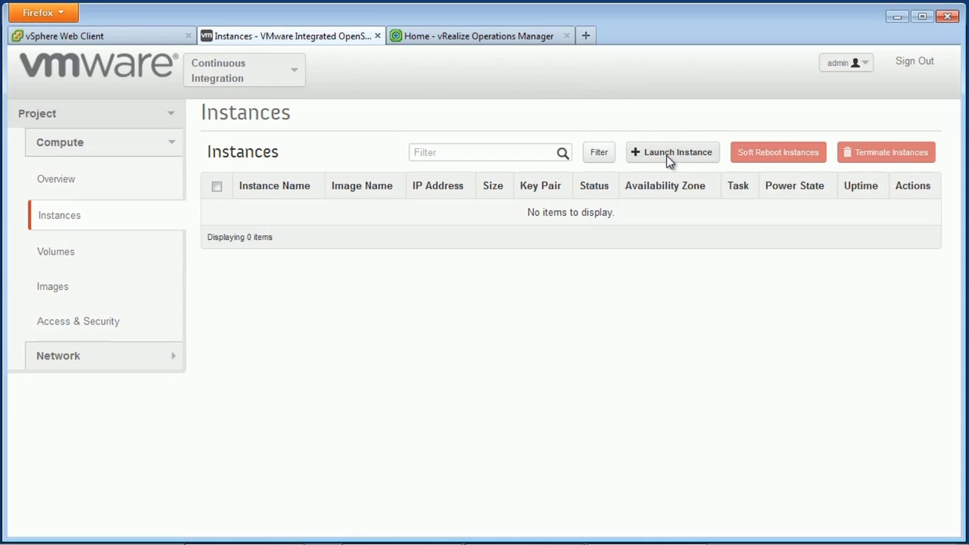
Step: Start a new instance launch named 'VIO Rocks!' with an instance count of 10
{"action": "left_click", "coordinate": [671, 152]}
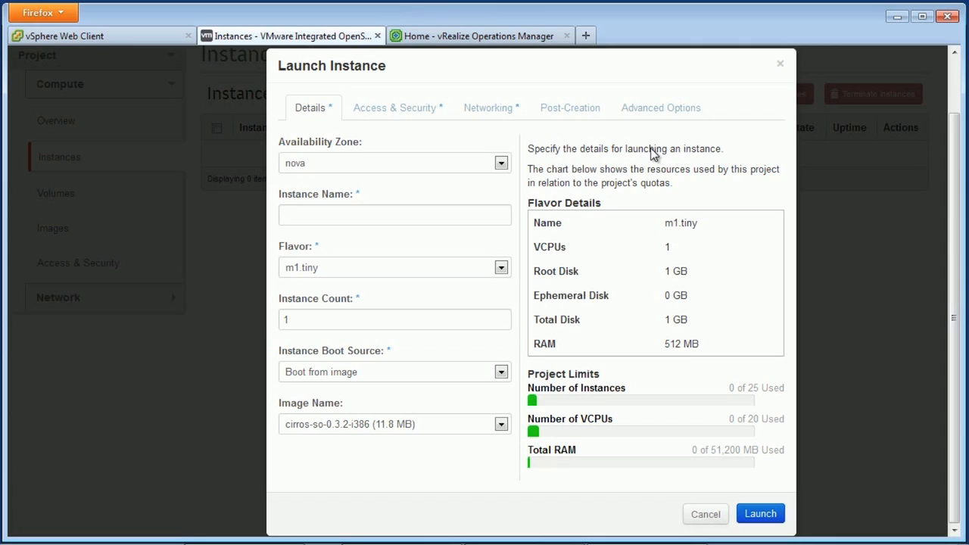
{"action": "mouse_move", "coordinate": [612, 180]}
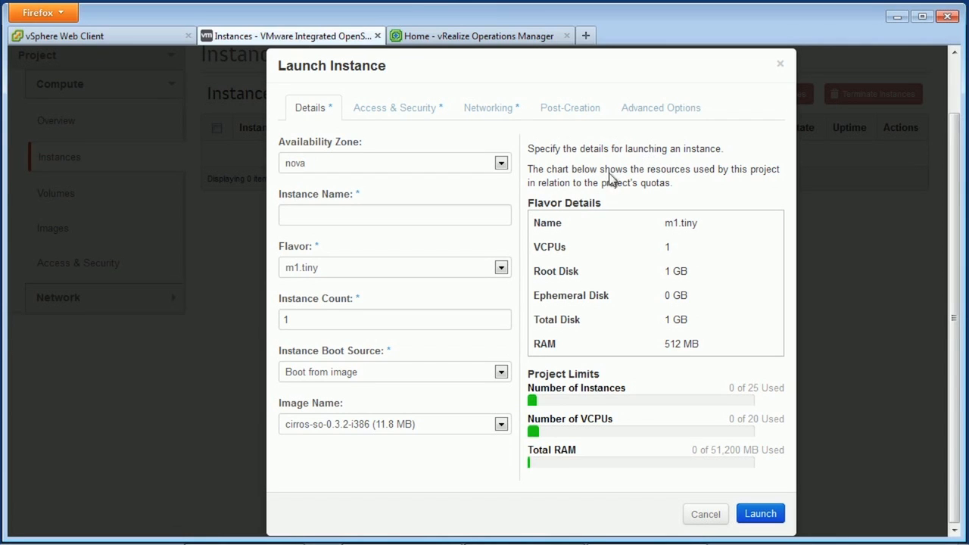
{"action": "left_click", "coordinate": [395, 215]}
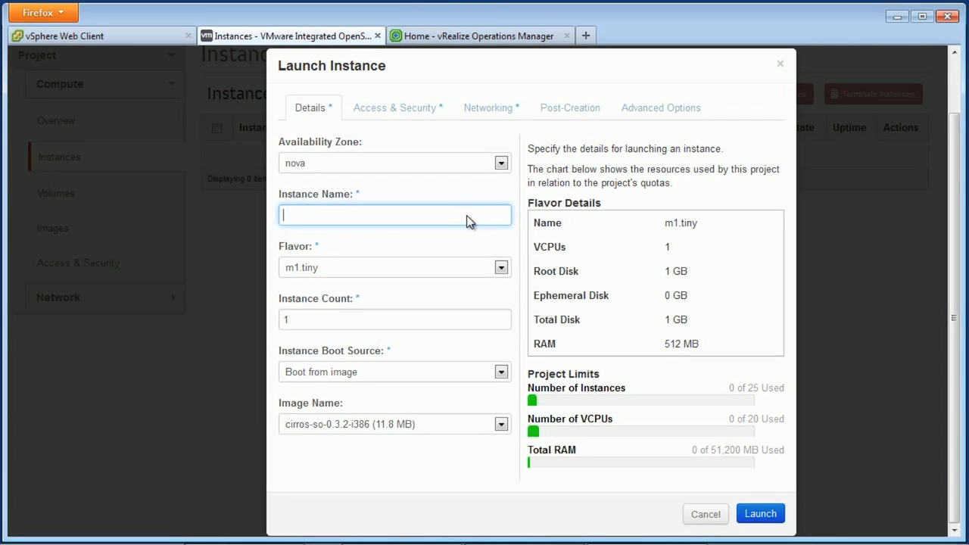
{"action": "type", "text": "VIO Rocks!"}
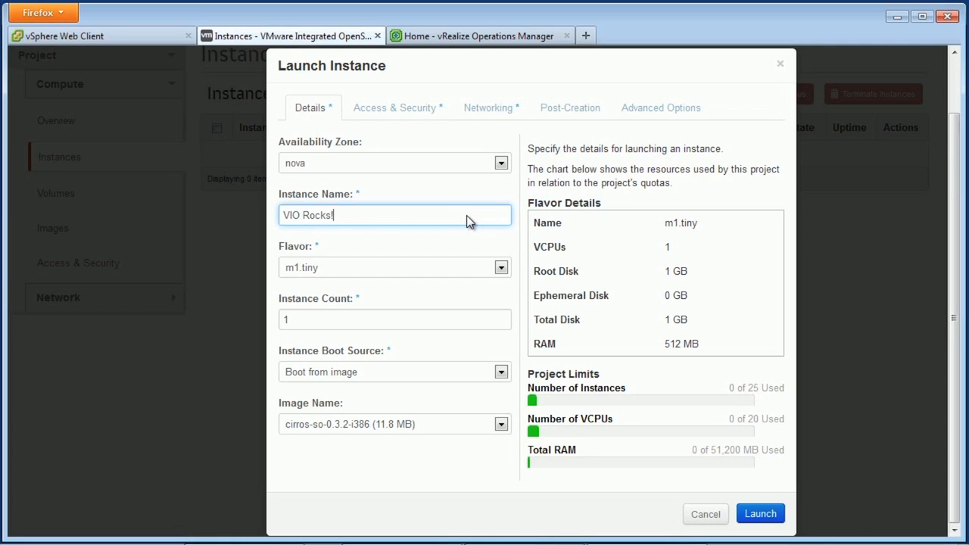
{"action": "mouse_move", "coordinate": [360, 310]}
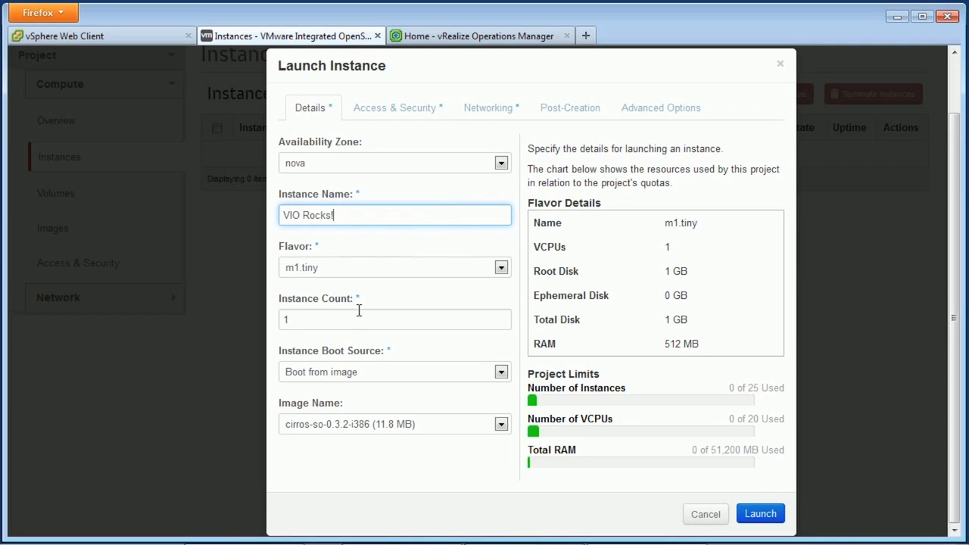
{"action": "type", "text": "0"}
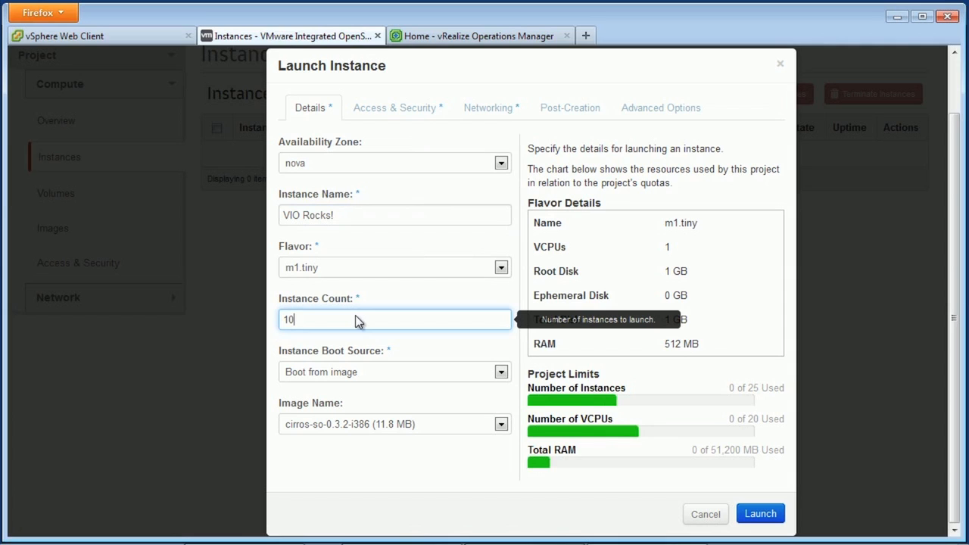
{"action": "mouse_move", "coordinate": [711, 494]}
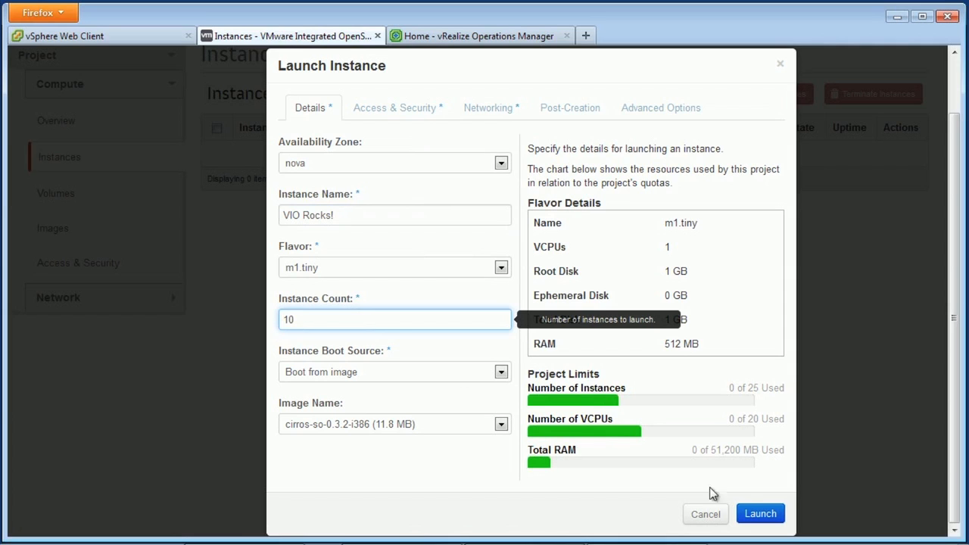
Step: Launch the ten 'VIO Rocks!' instances so they appear building and scheduling
{"action": "left_click", "coordinate": [760, 513]}
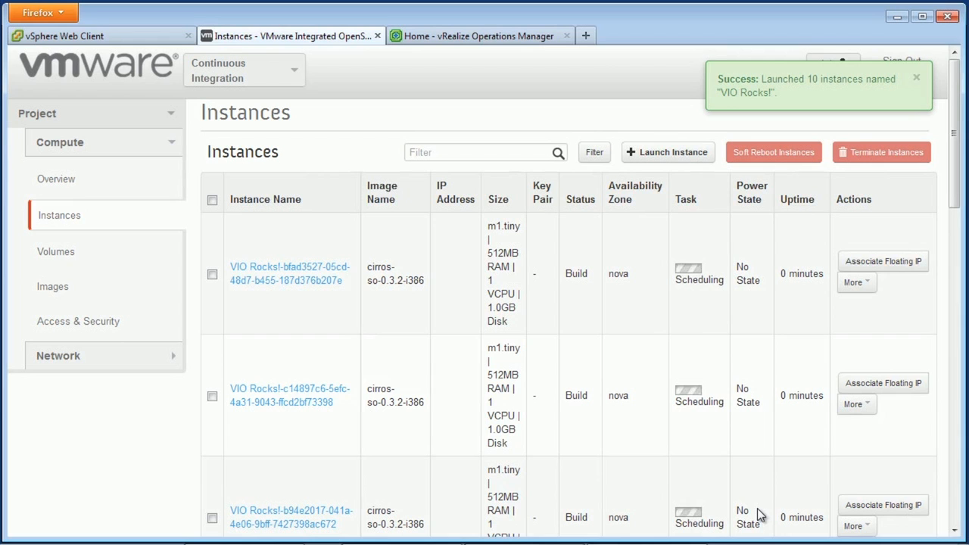
{"action": "mouse_move", "coordinate": [697, 477]}
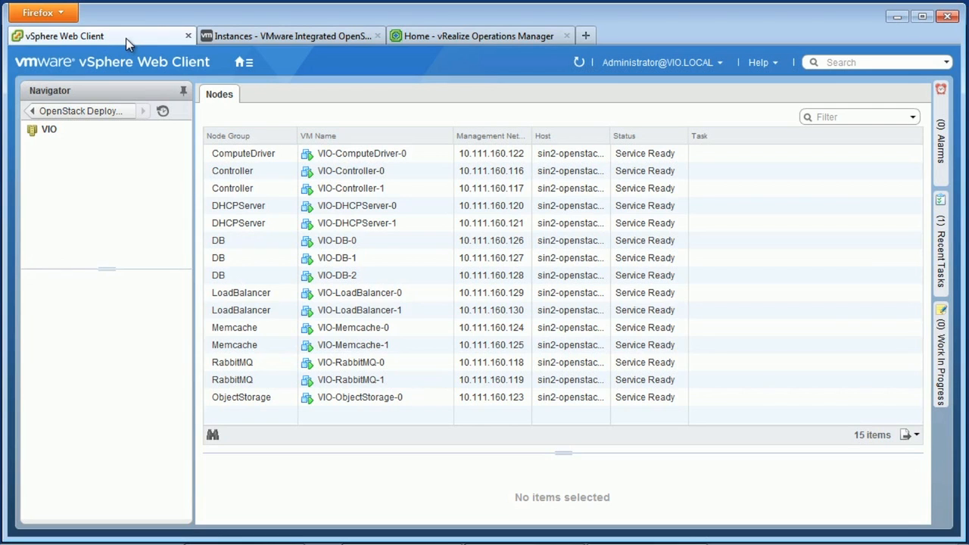
Step: Return to vSphere and view a new ACTIVE 'VIO Rocks!' VM on vio-network
{"action": "left_click", "coordinate": [239, 62]}
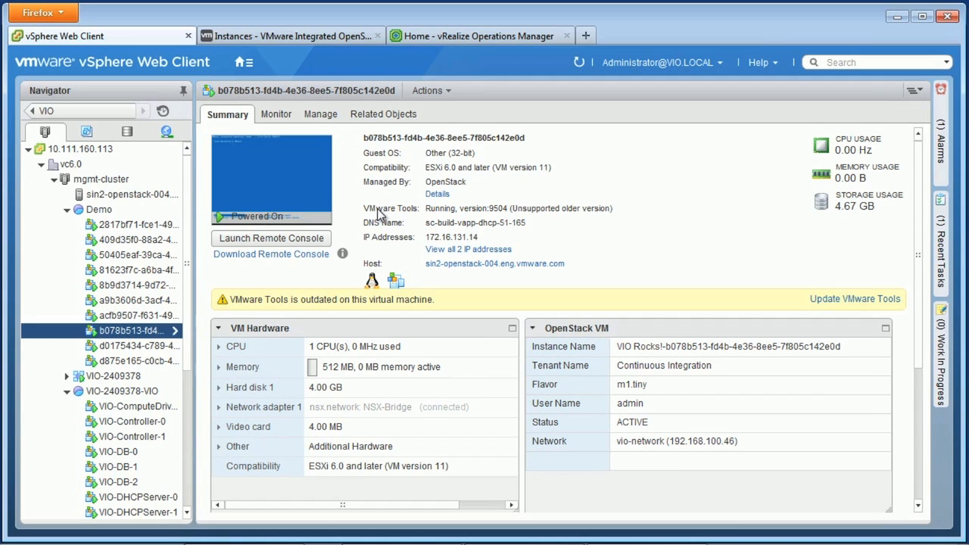
{"action": "mouse_move", "coordinate": [599, 357]}
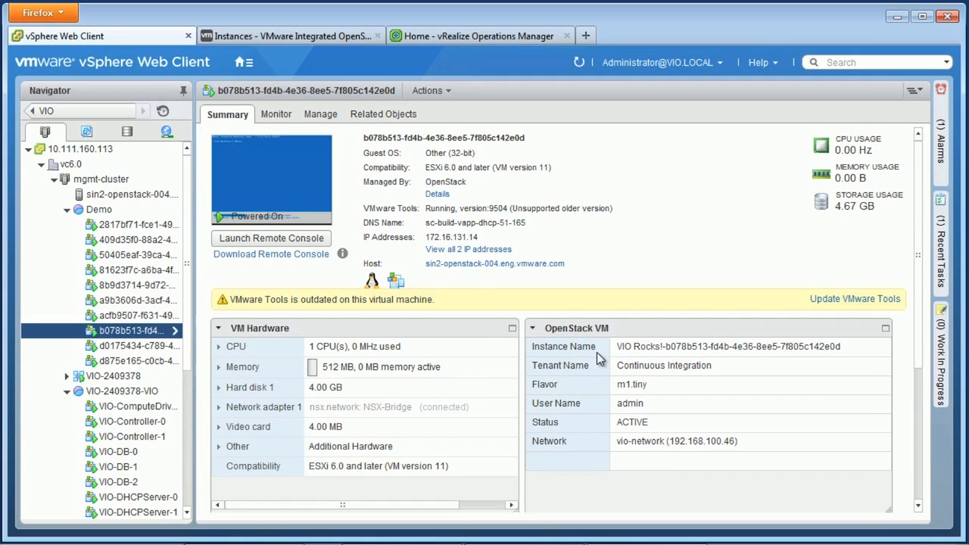
{"action": "mouse_move", "coordinate": [599, 356]}
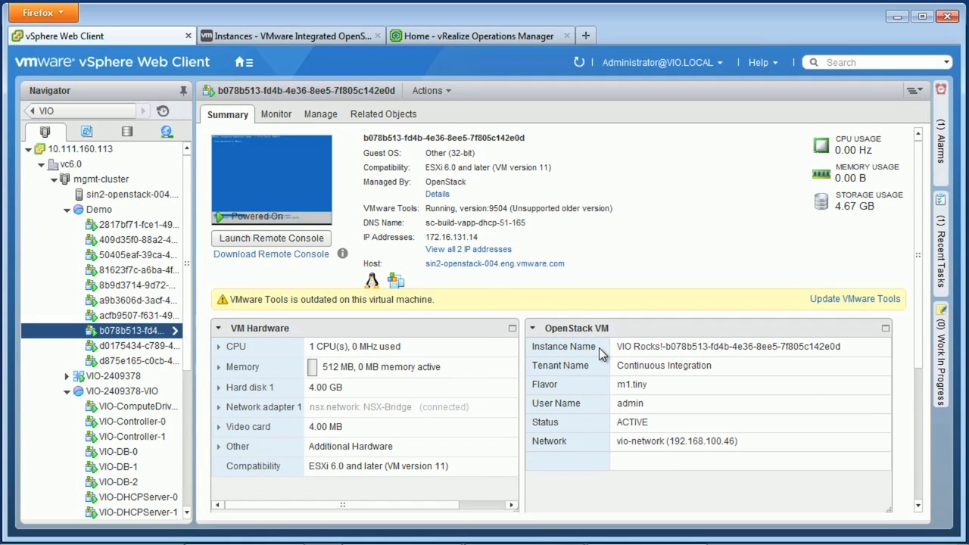
{"action": "mouse_move", "coordinate": [598, 383]}
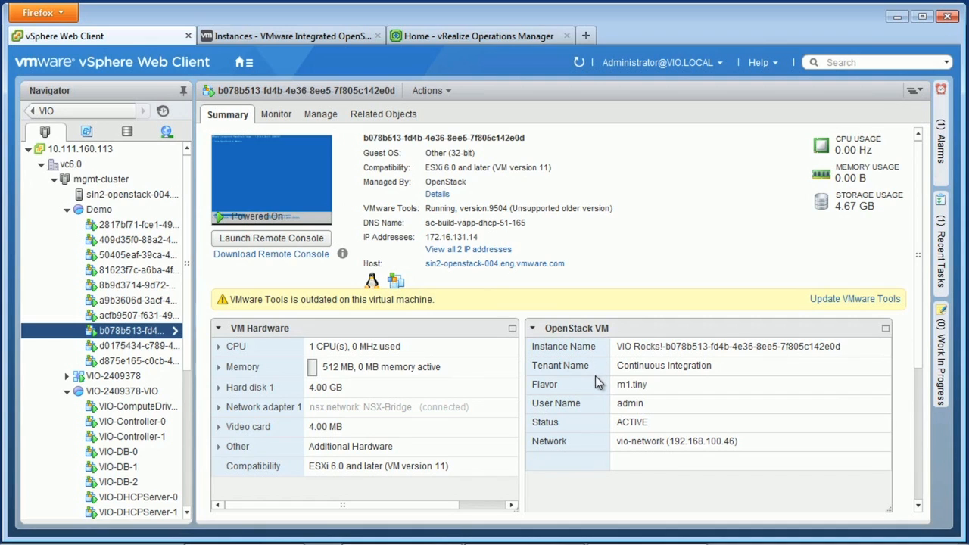
{"action": "mouse_move", "coordinate": [596, 383]}
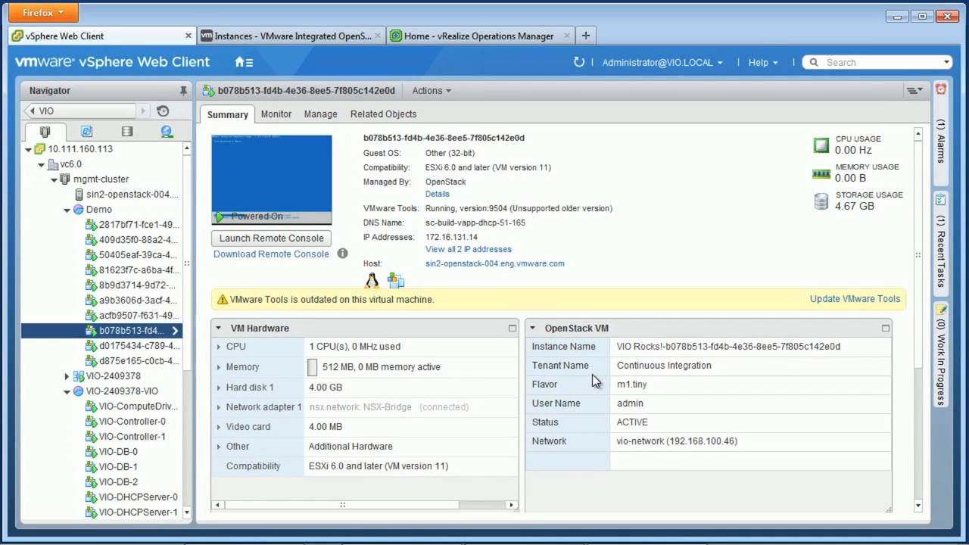
{"action": "scroll", "scroll_direction": "down", "scroll_amount": 3}
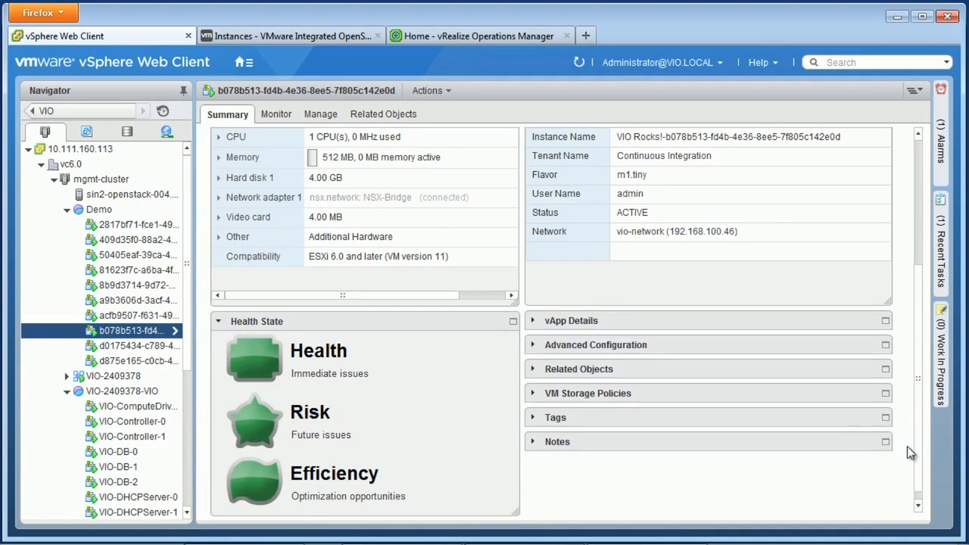
{"action": "mouse_move", "coordinate": [560, 409]}
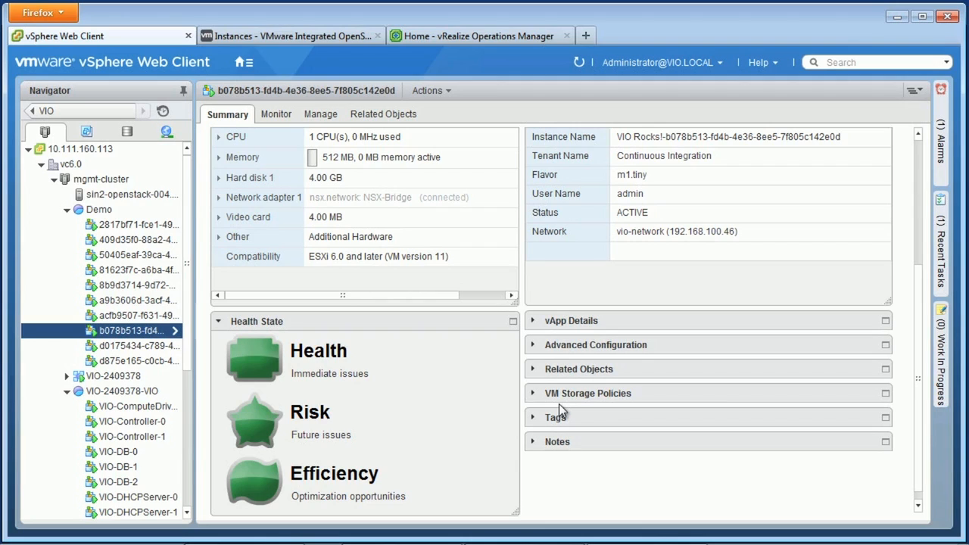
{"action": "mouse_move", "coordinate": [406, 362]}
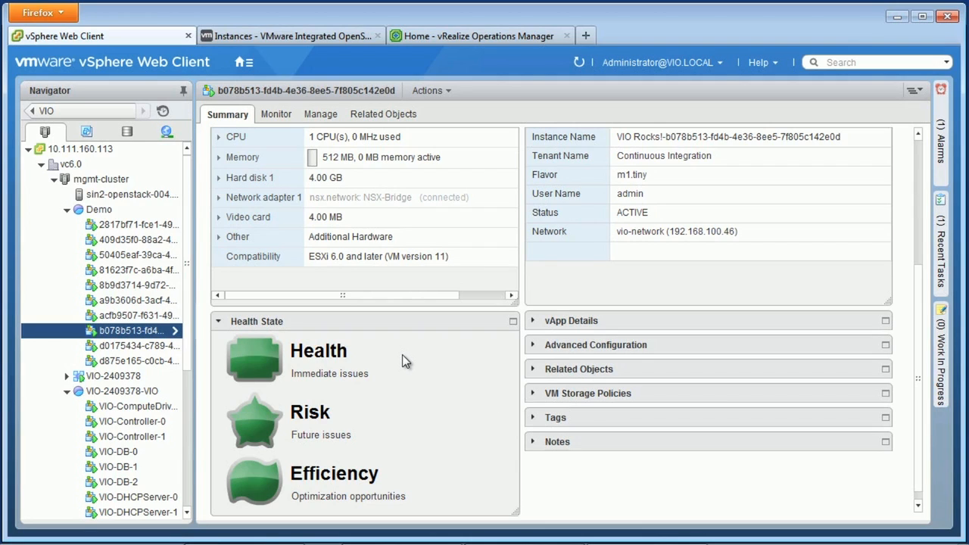
{"action": "mouse_move", "coordinate": [471, 80]}
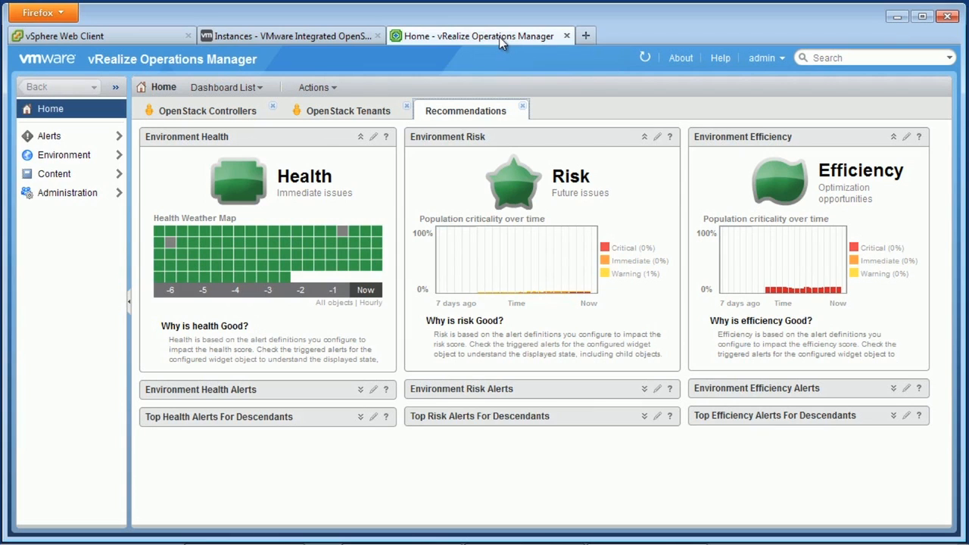
{"action": "mouse_move", "coordinate": [403, 150]}
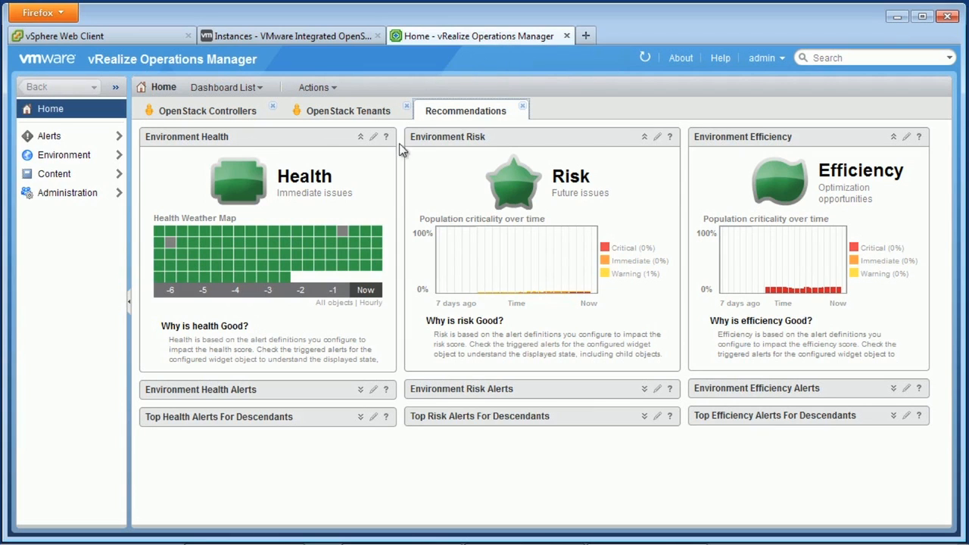
Step: Open the OpenStack Controllers dashboard in vRealize Operations Manager
{"action": "left_click", "coordinate": [207, 110]}
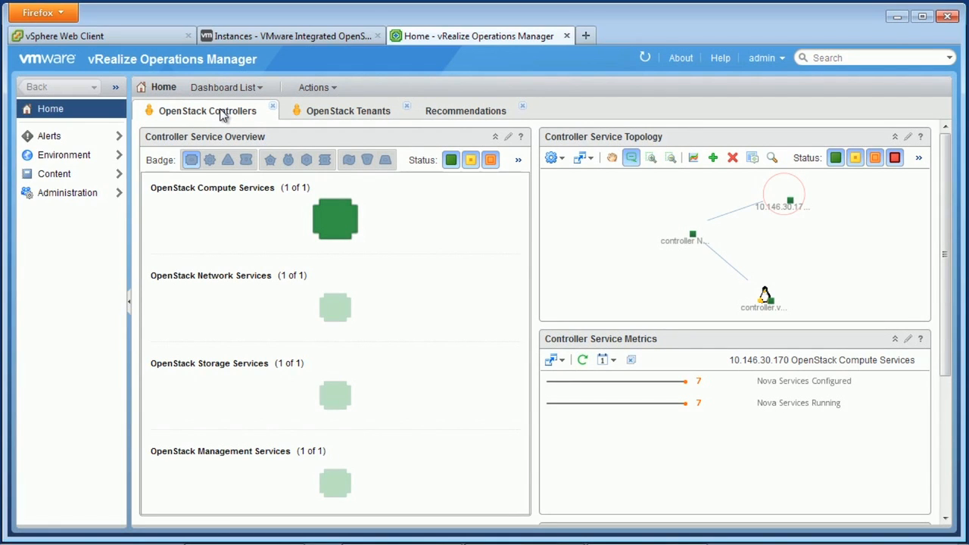
Step: Show CPU and memory metrics for the controller's Nova Controller Service
{"action": "left_click", "coordinate": [691, 236]}
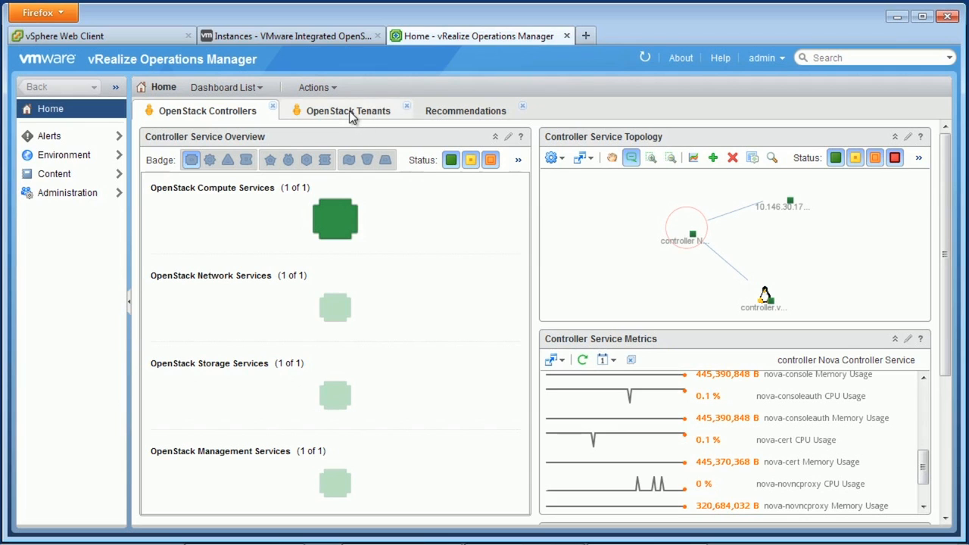
Step: Open the OpenStack Tenants dashboard showing Continuous Integration using 40 instances
{"action": "left_click", "coordinate": [348, 110]}
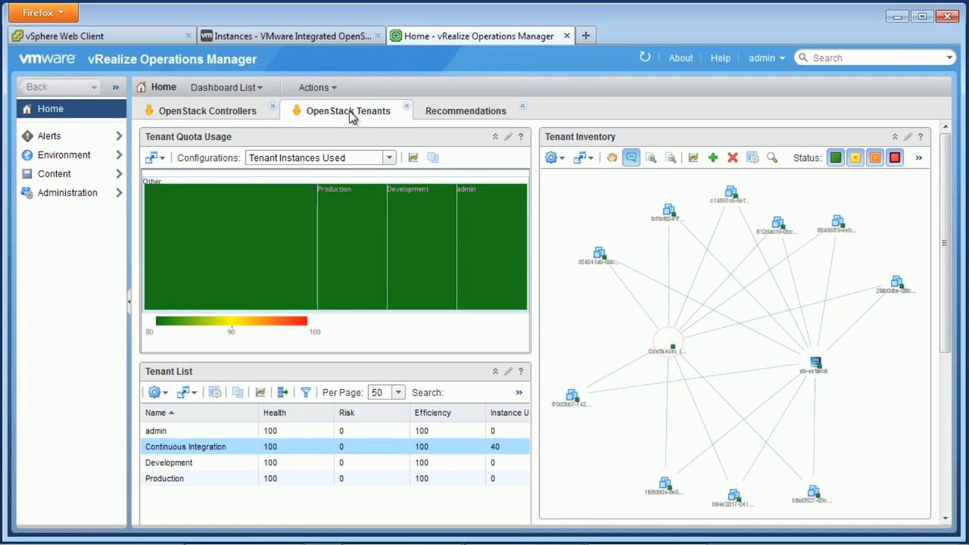
{"action": "mouse_move", "coordinate": [621, 423]}
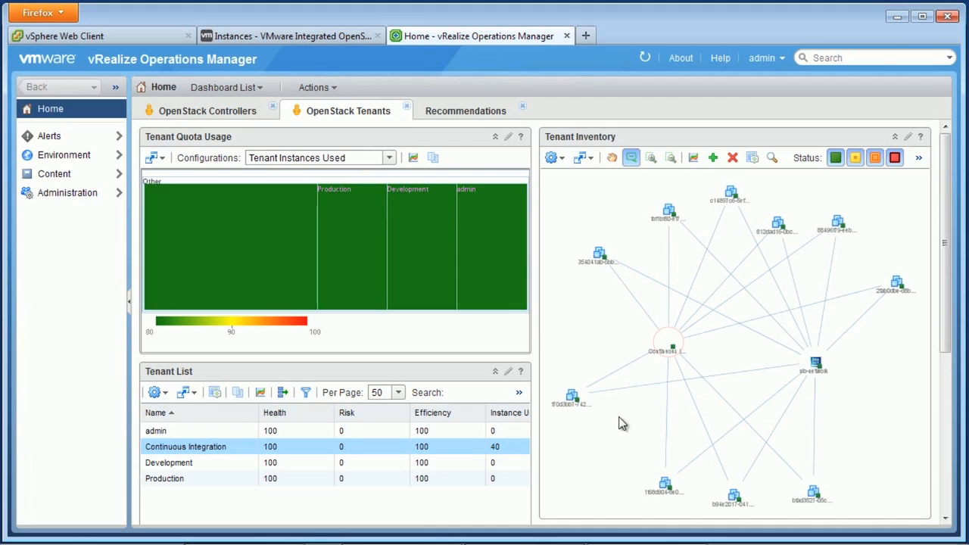
{"action": "mouse_move", "coordinate": [639, 378]}
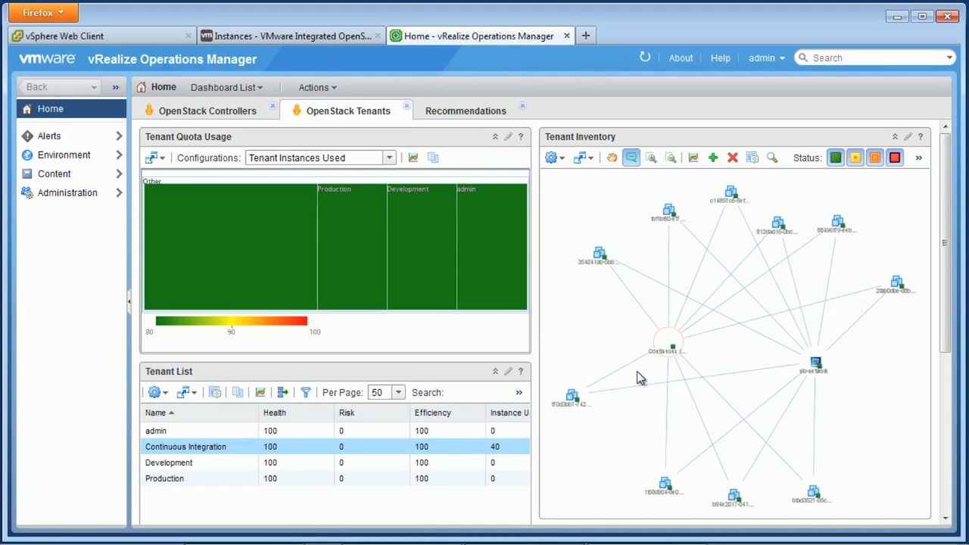